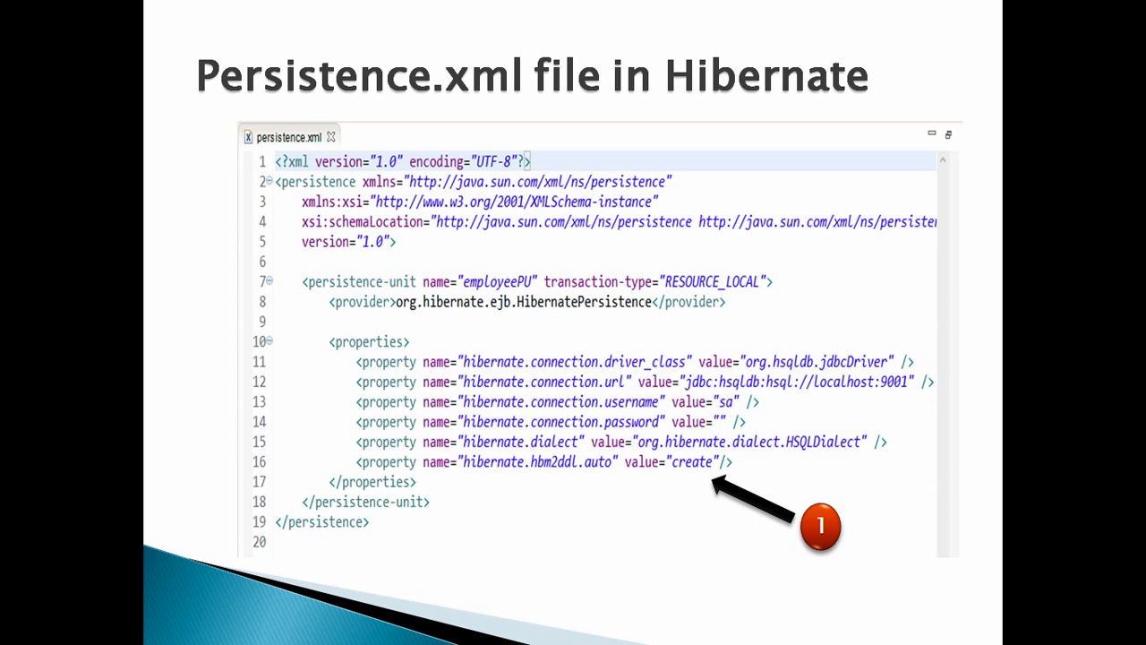
# Advance to the slide showing the Employee and Address One-To-One mapping entities.
pyautogui.press('Right')
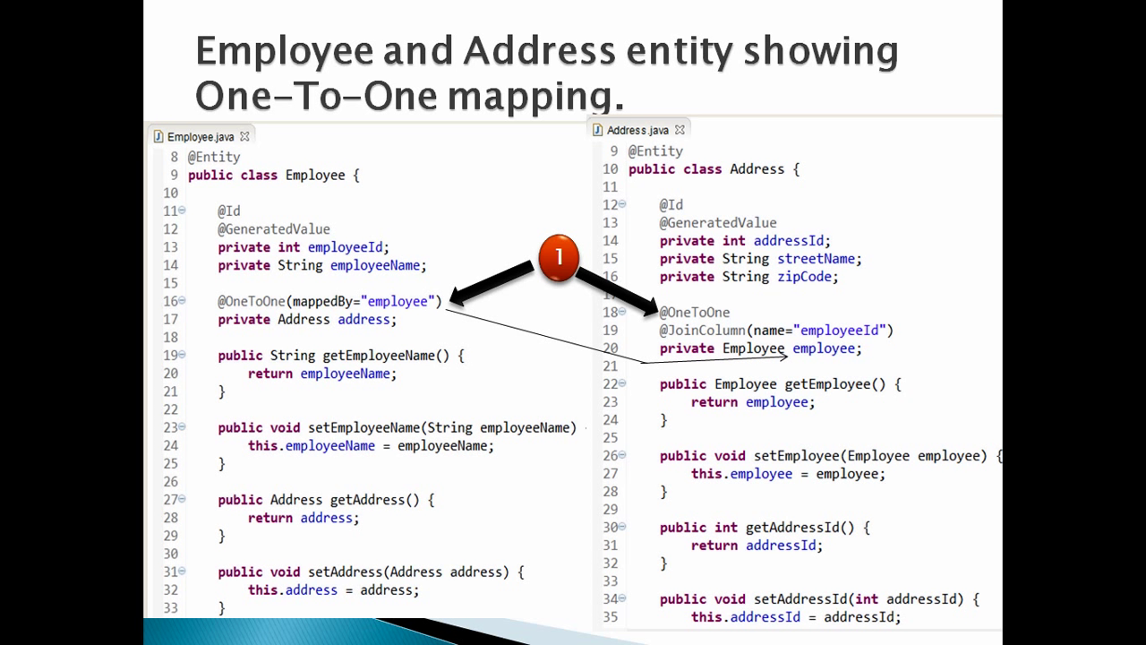